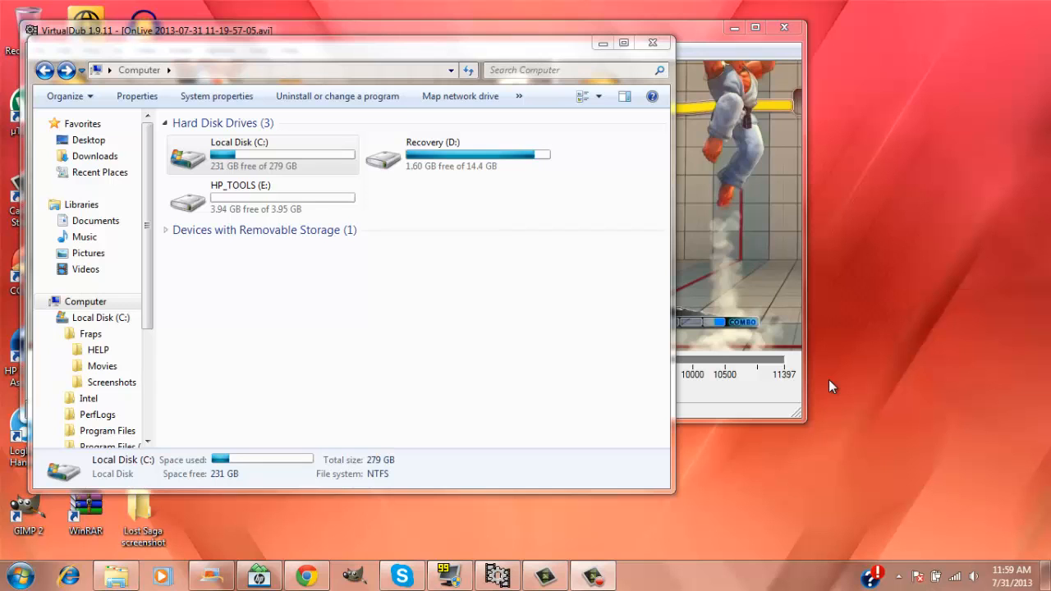
Check the sizes of the 11-19-57-05, 11-32-58-34 and 11-38-48-61 clips in C:\Fraps\Movies, then close Explorer
{"action": "left_click", "coordinate": [246, 154]}
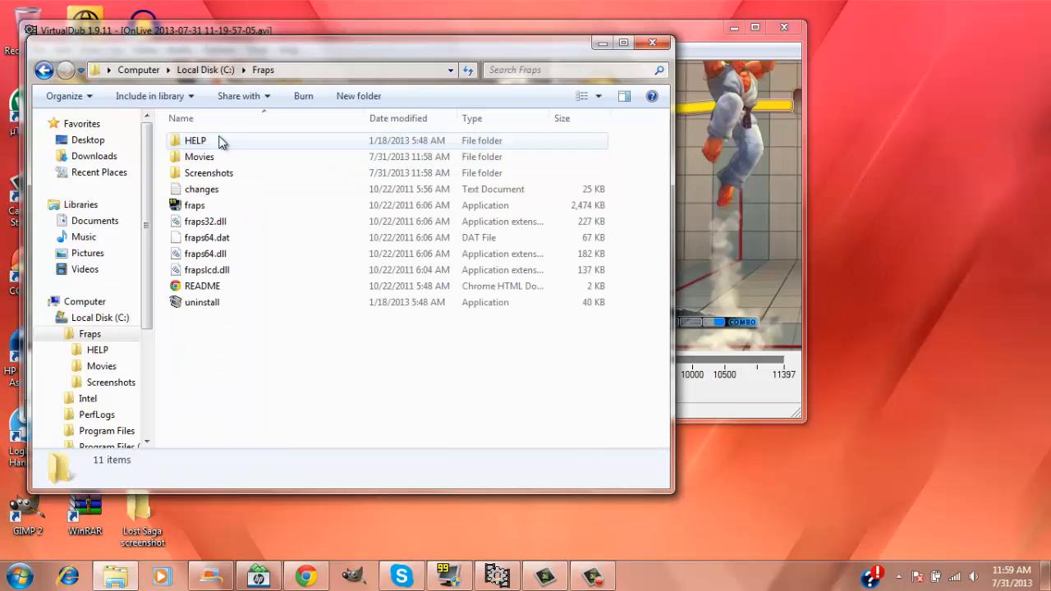
{"action": "double_click", "coordinate": [198, 156]}
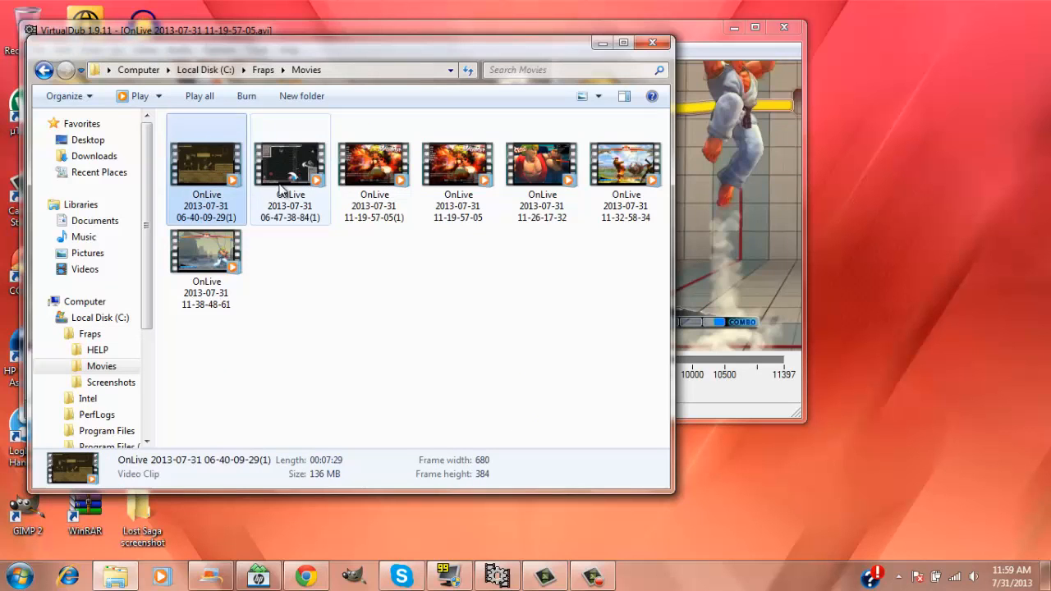
{"action": "left_click", "coordinate": [457, 165]}
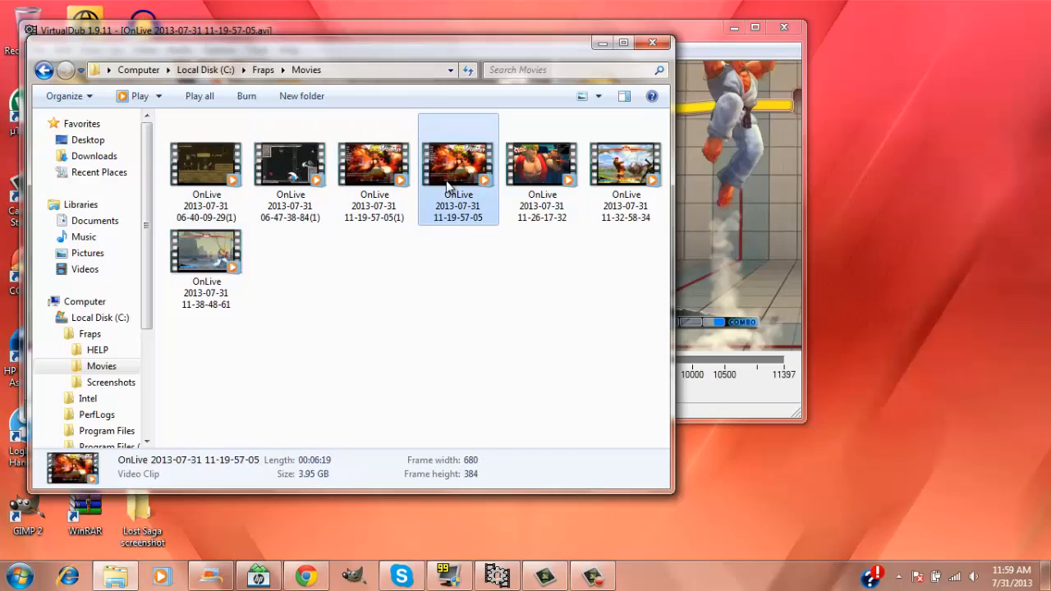
{"action": "left_click", "coordinate": [206, 164]}
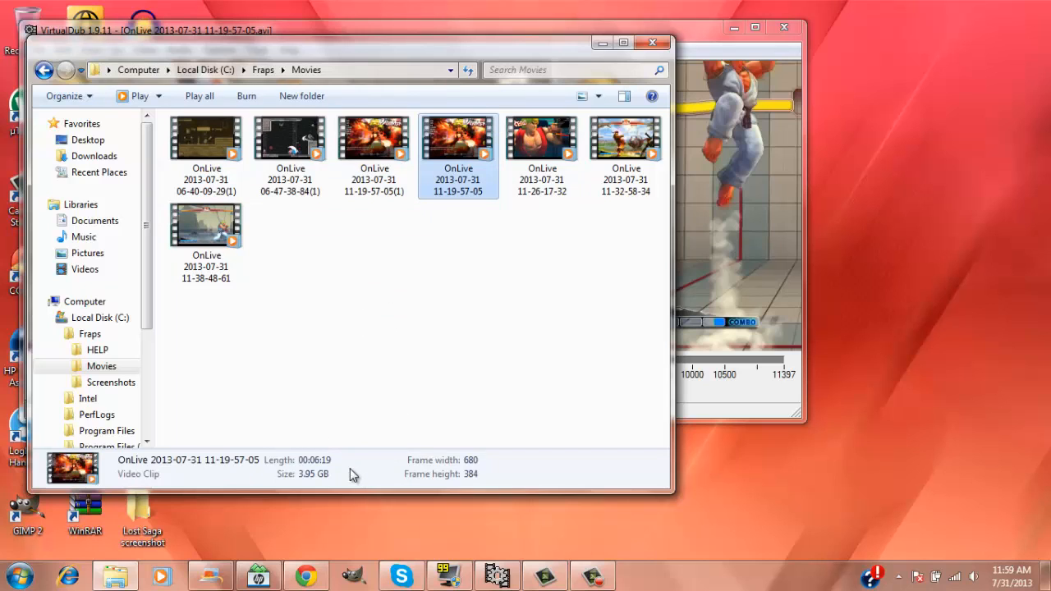
{"action": "mouse_move", "coordinate": [327, 482]}
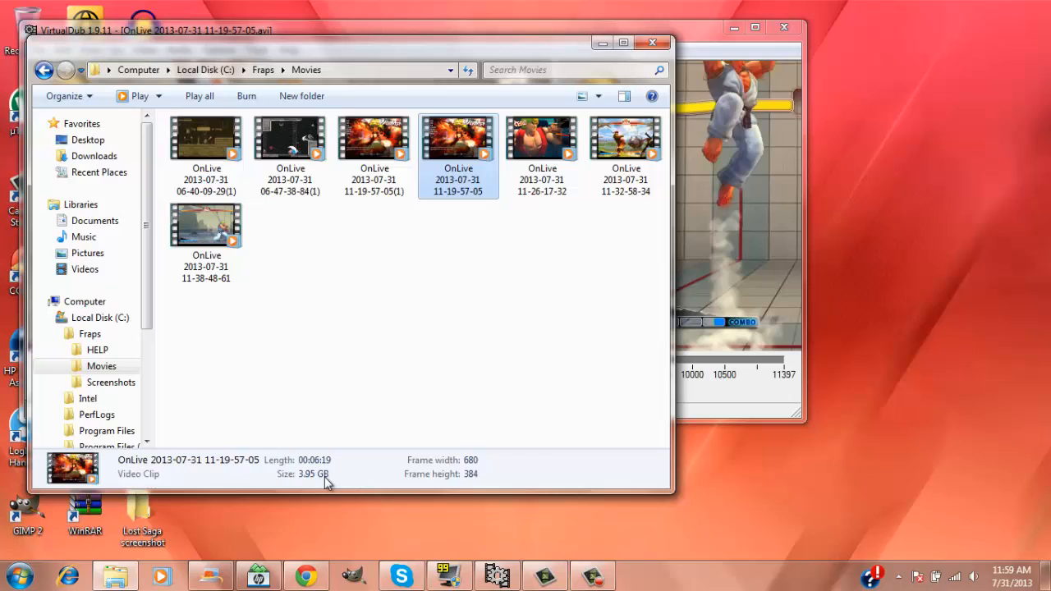
{"action": "mouse_move", "coordinate": [519, 254]}
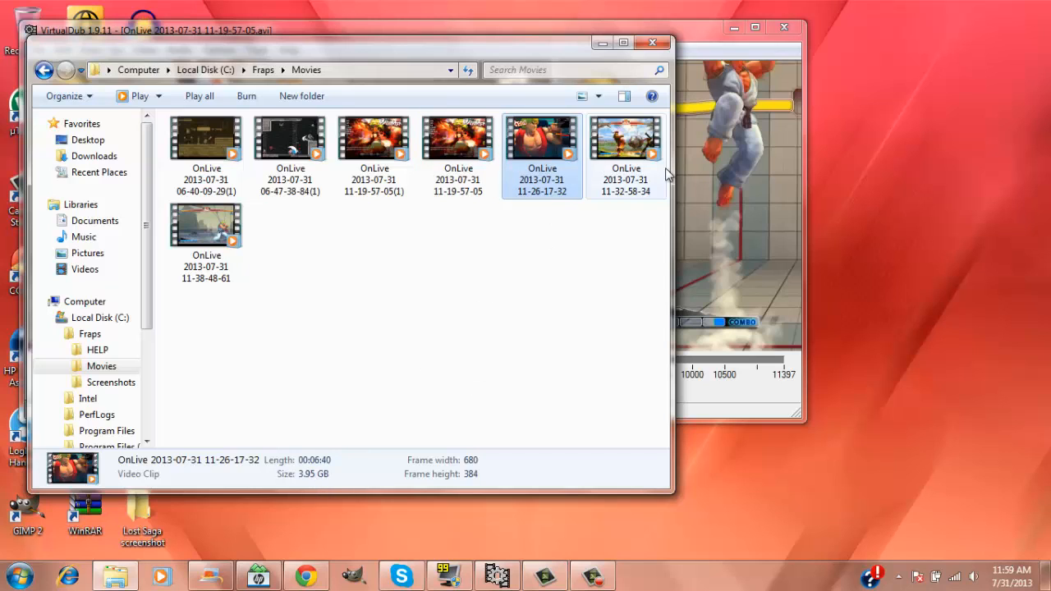
{"action": "left_click", "coordinate": [626, 148]}
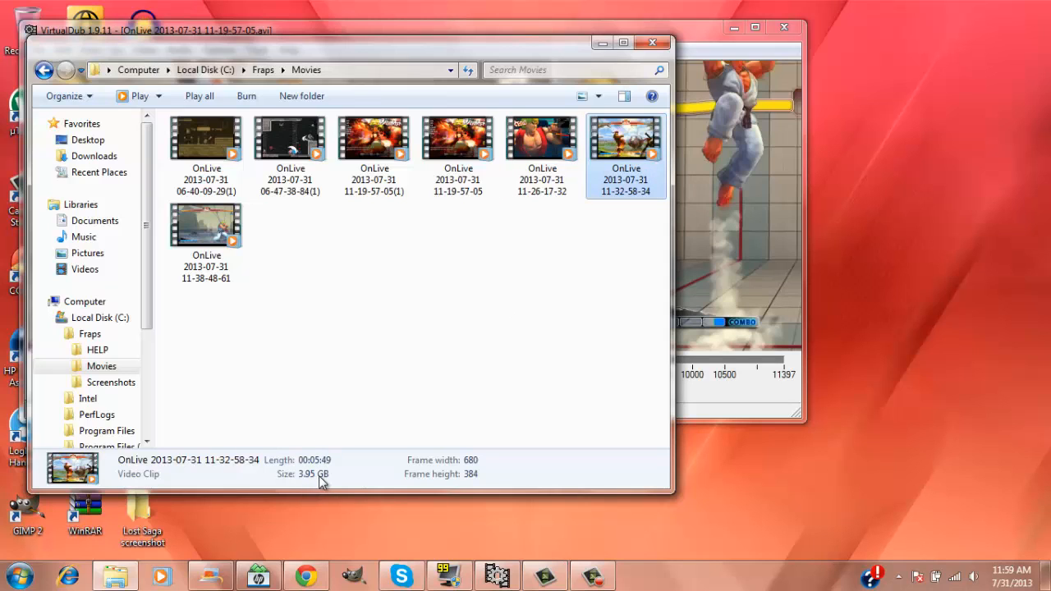
{"action": "left_click", "coordinate": [206, 226]}
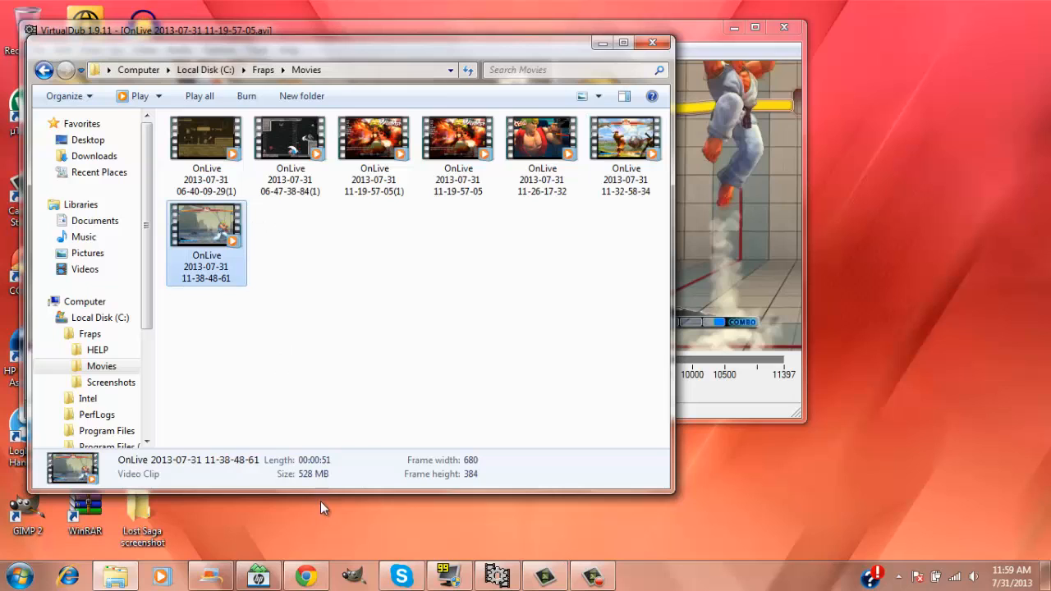
{"action": "mouse_move", "coordinate": [330, 477]}
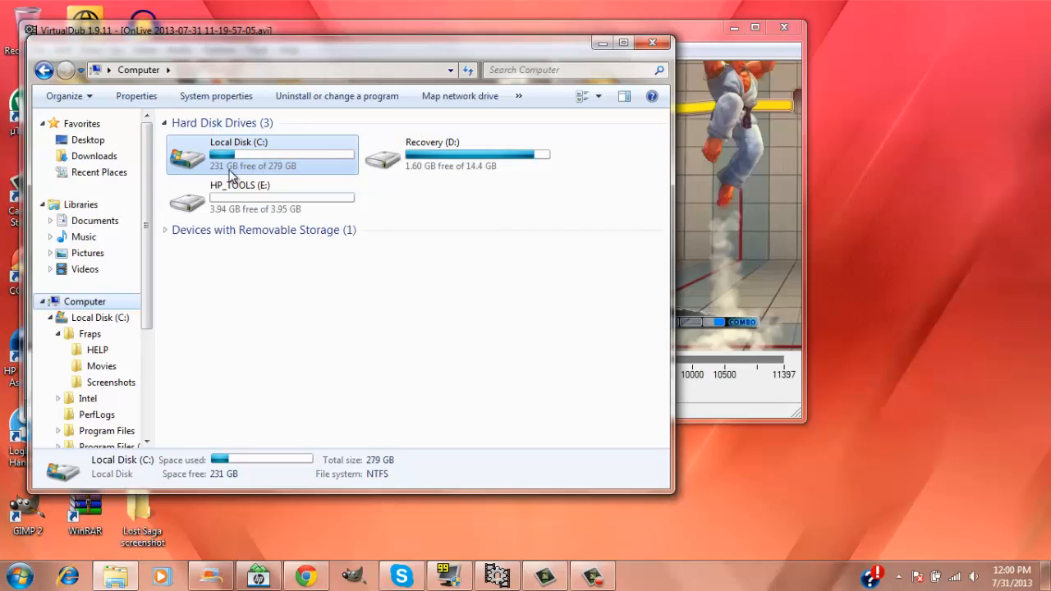
{"action": "mouse_move", "coordinate": [274, 179]}
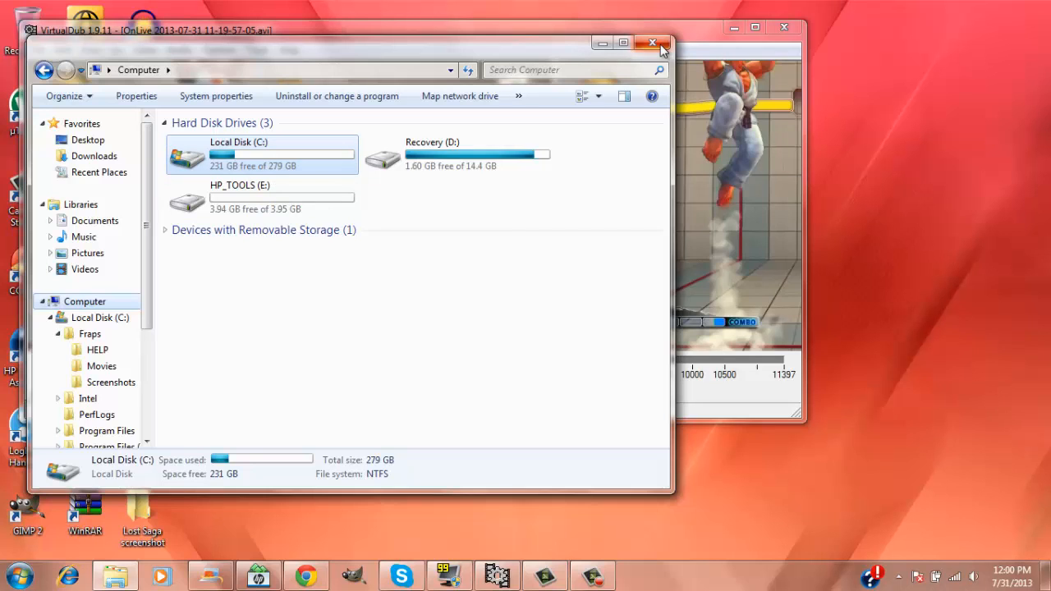
{"action": "left_click", "coordinate": [651, 43]}
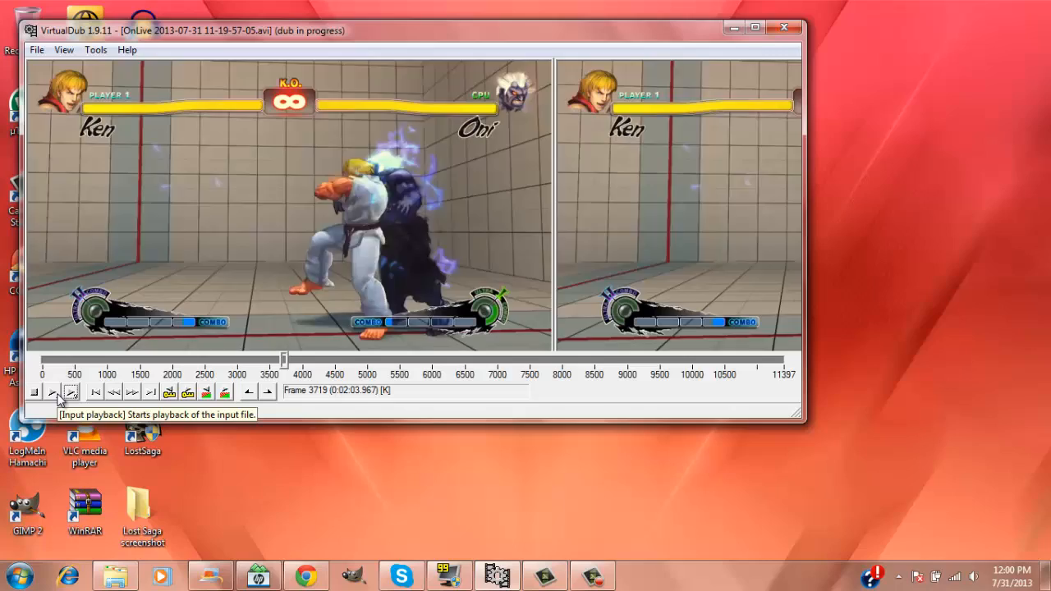
Reopen Windows Explorer from the taskbar to show the drive list with Local Disk C
{"action": "left_click", "coordinate": [70, 392]}
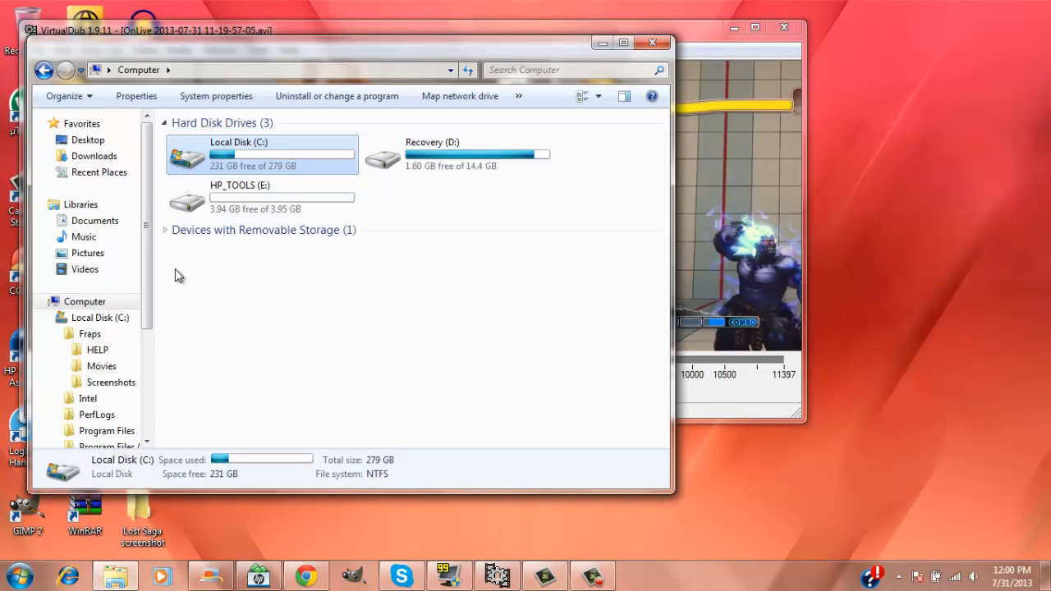
In the Movies folder, compare the 3.95 GB original 11-19-57-05 with its 115 MB (1) version
{"action": "left_click", "coordinate": [90, 333]}
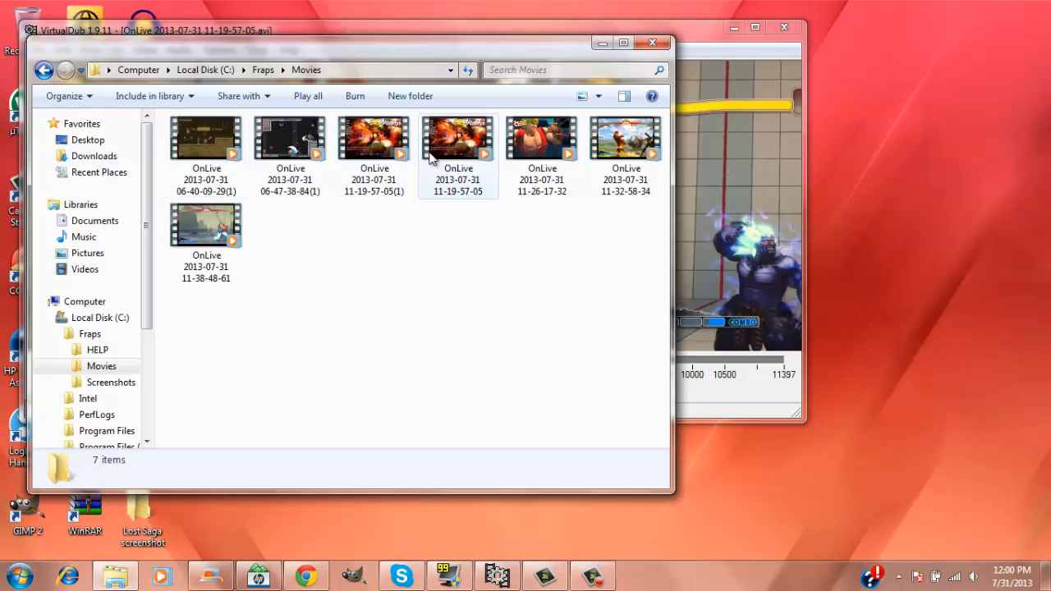
{"action": "left_click", "coordinate": [457, 144]}
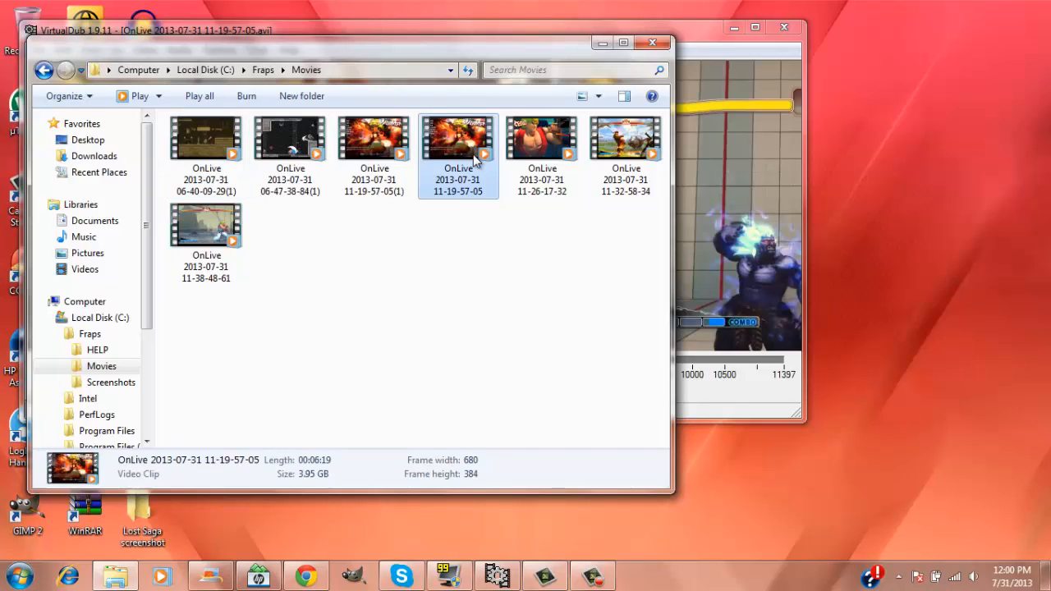
{"action": "mouse_move", "coordinate": [304, 480]}
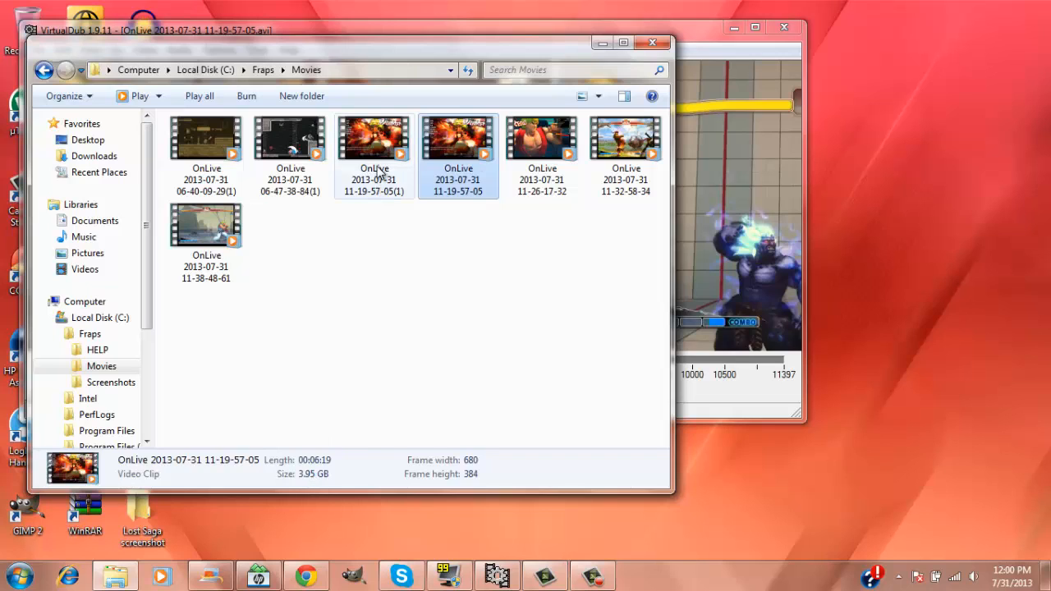
{"action": "left_click", "coordinate": [373, 156]}
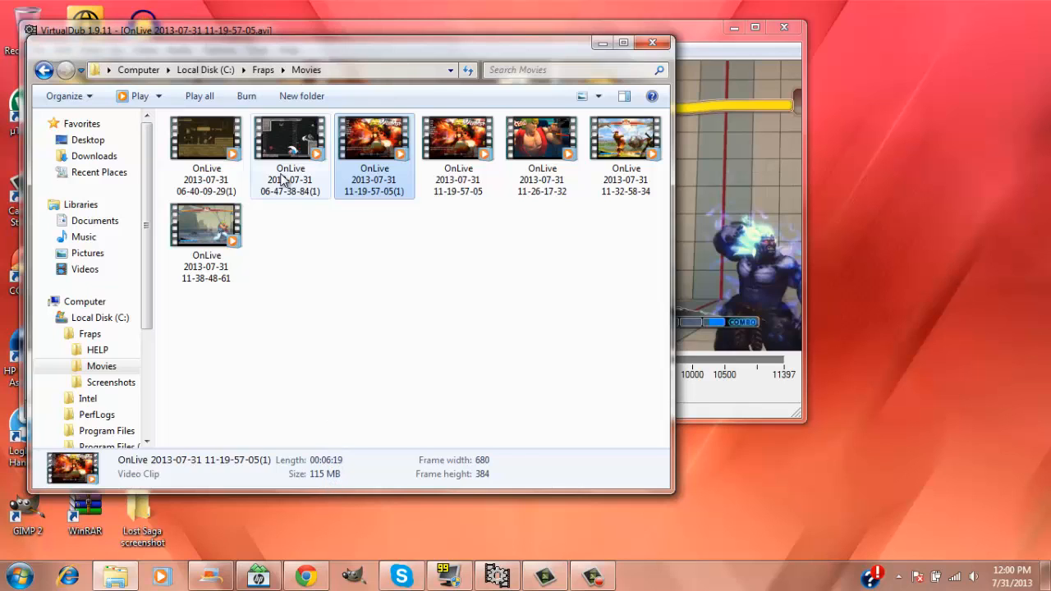
{"action": "left_click", "coordinate": [290, 151]}
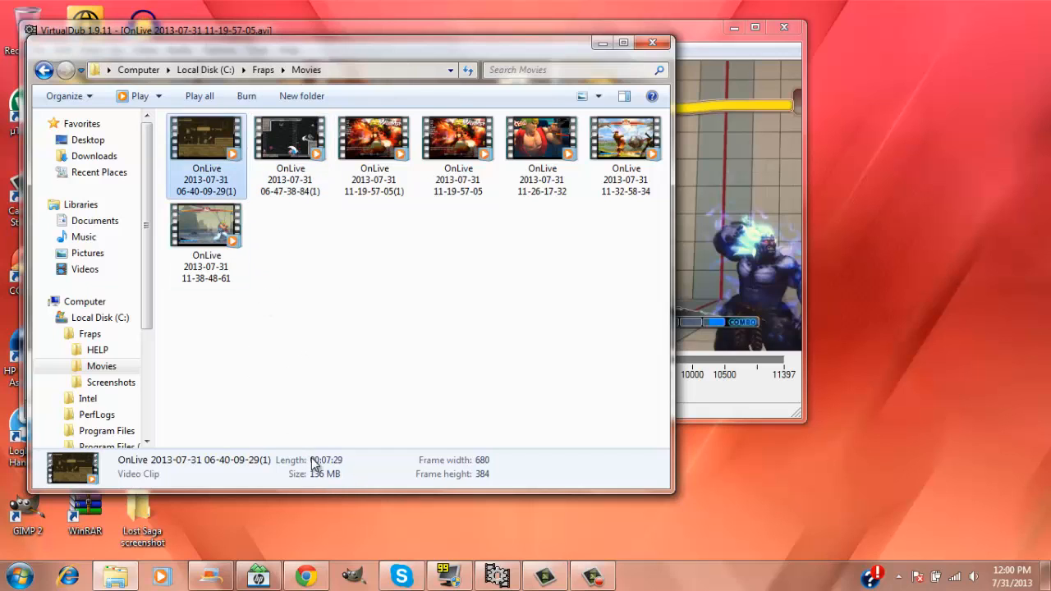
{"action": "mouse_move", "coordinate": [345, 468]}
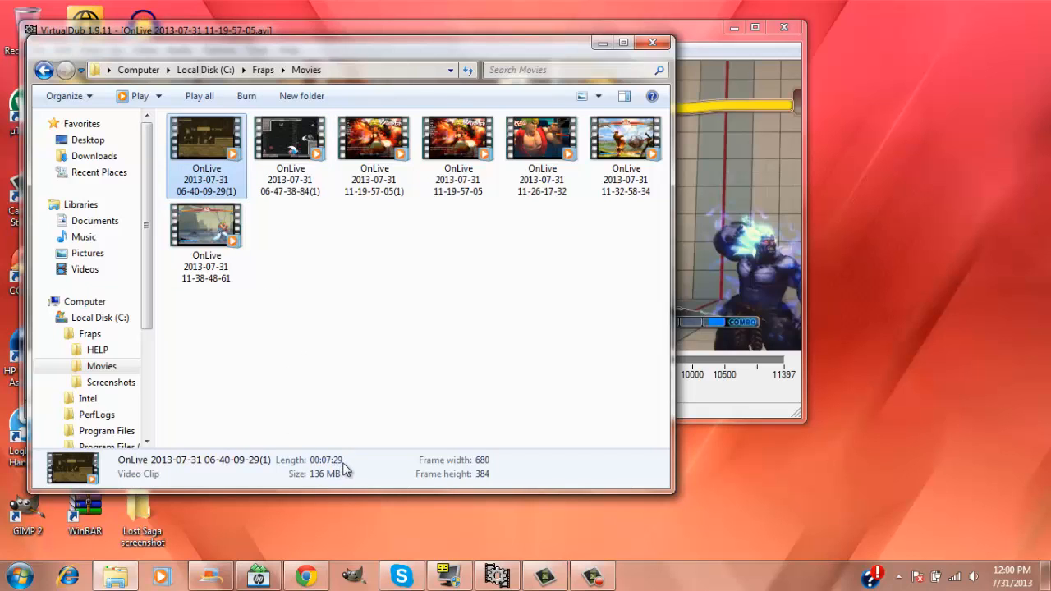
{"action": "mouse_move", "coordinate": [319, 483]}
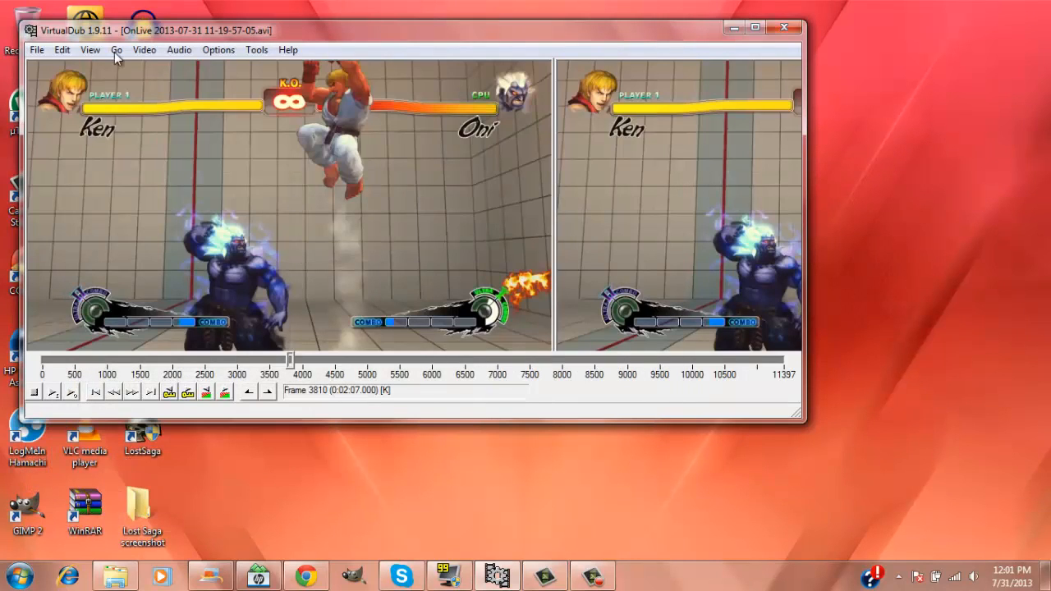
Open Video > Compression and pick Xvid MPEG-4 Codec as the video compressor
{"action": "left_click", "coordinate": [145, 49]}
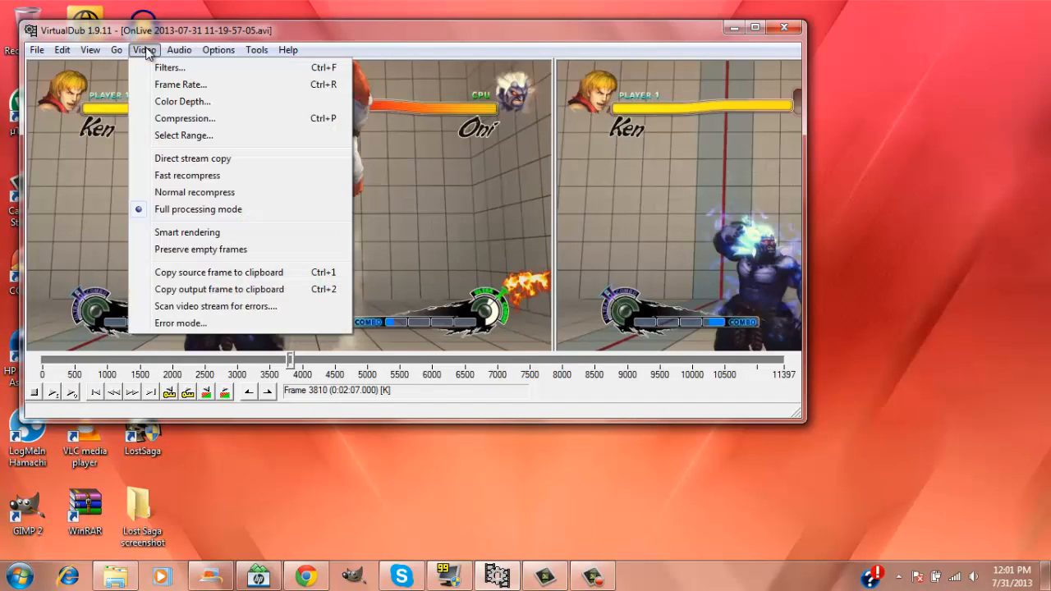
{"action": "mouse_move", "coordinate": [185, 118]}
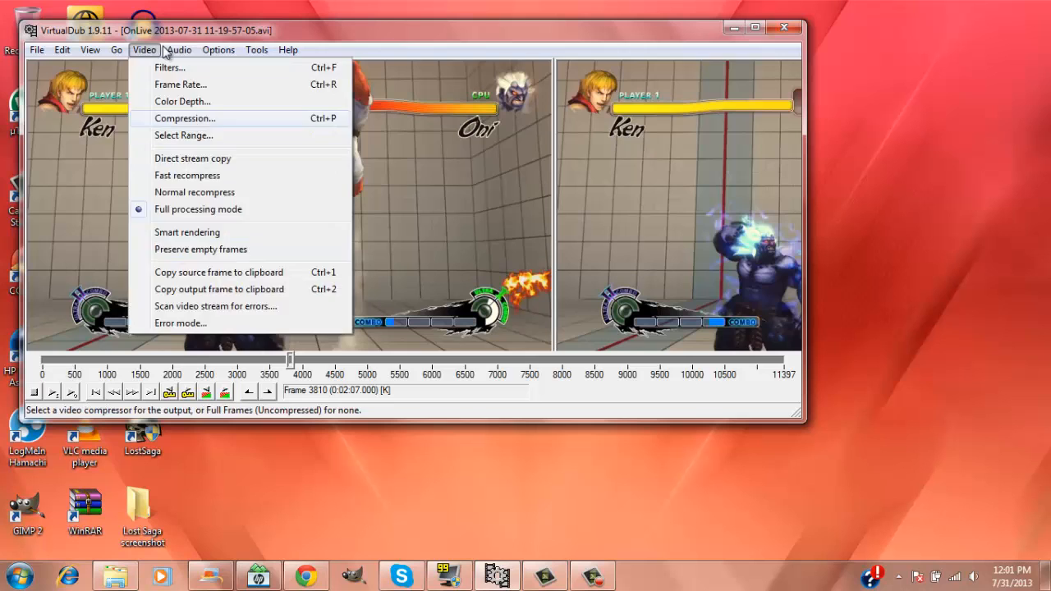
{"action": "mouse_move", "coordinate": [181, 129]}
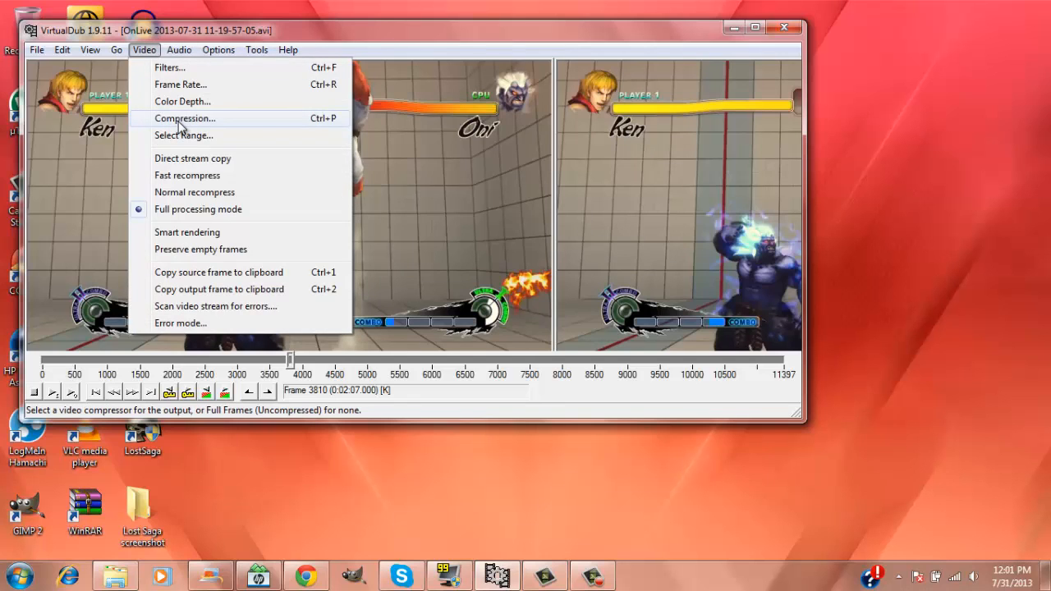
{"action": "left_click", "coordinate": [184, 118]}
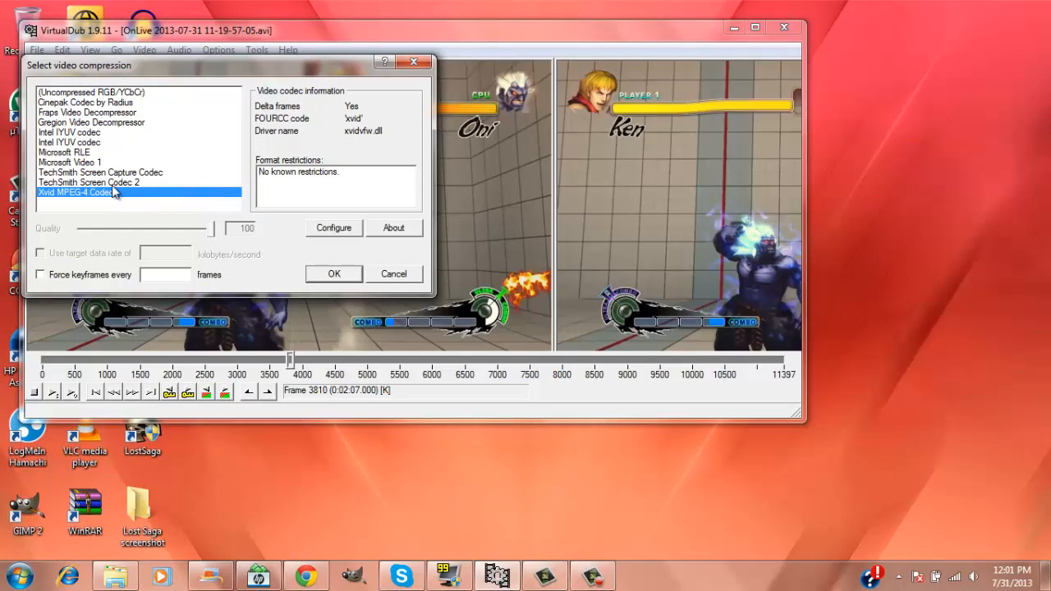
{"action": "mouse_move", "coordinate": [96, 207]}
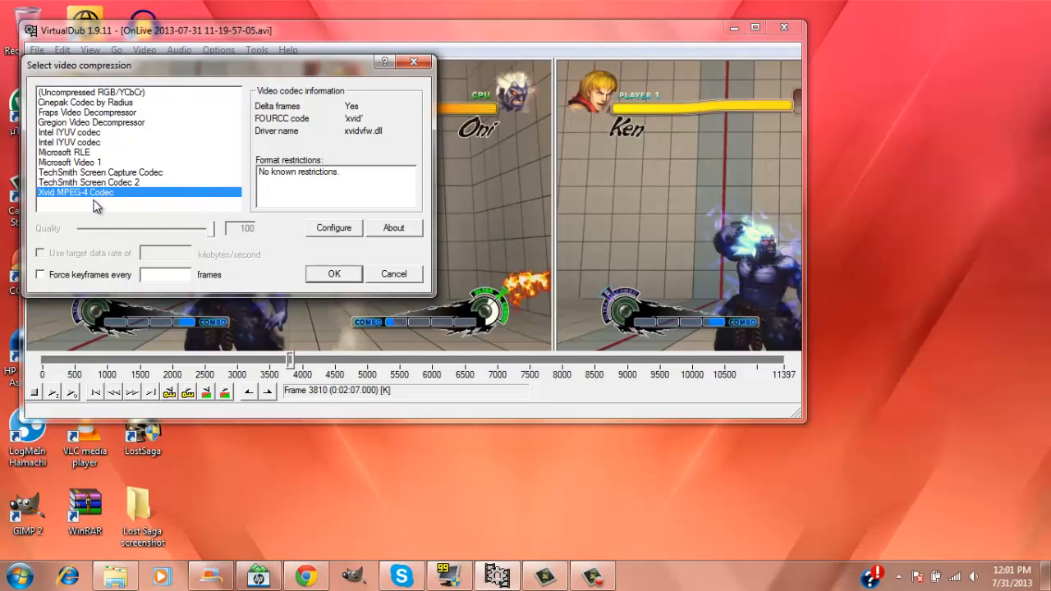
{"action": "mouse_move", "coordinate": [134, 201]}
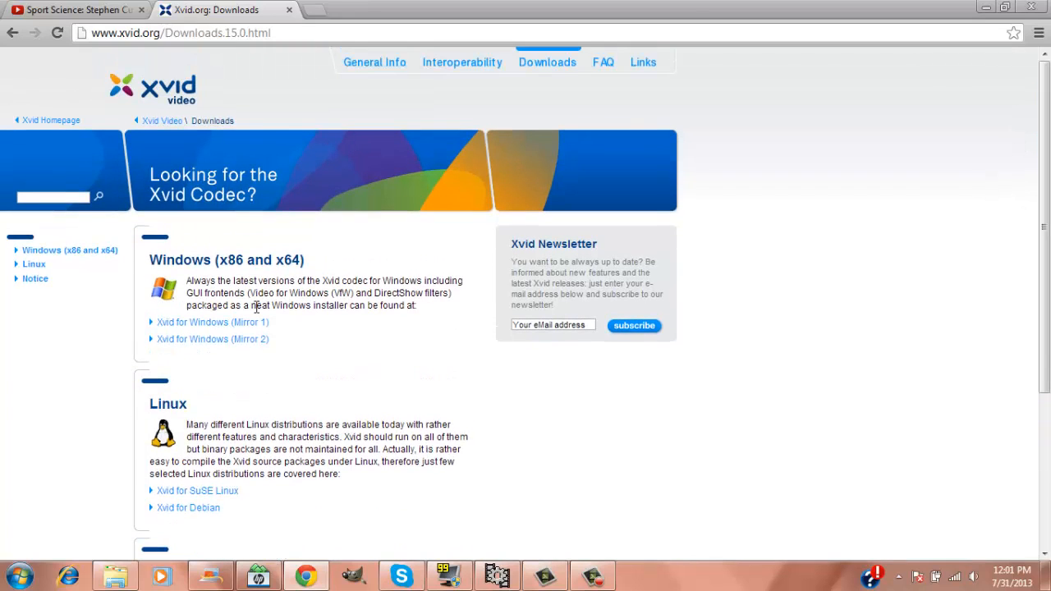
{"action": "mouse_move", "coordinate": [214, 300]}
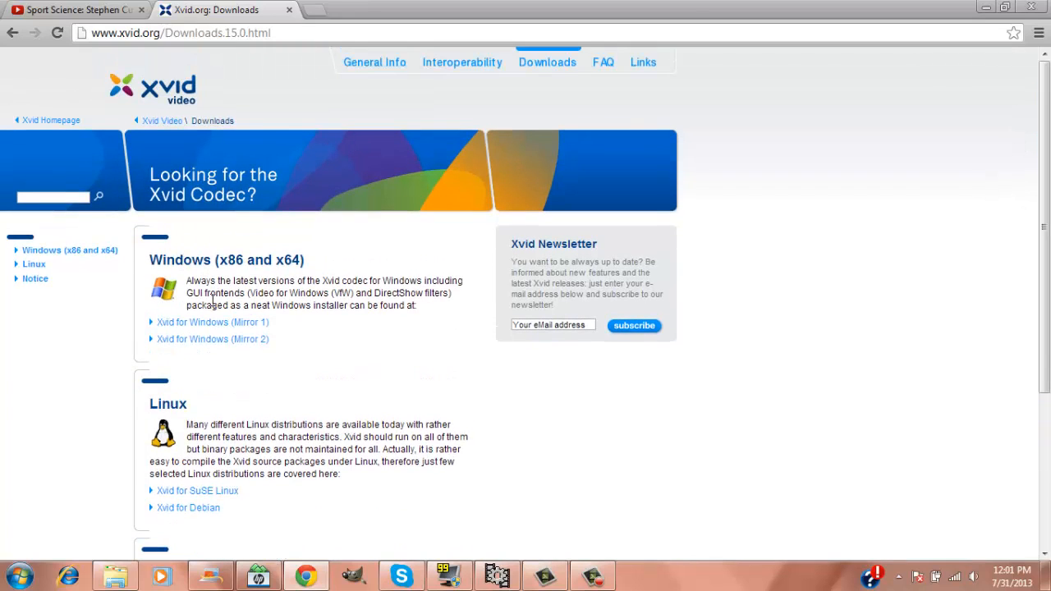
{"action": "mouse_move", "coordinate": [293, 371]}
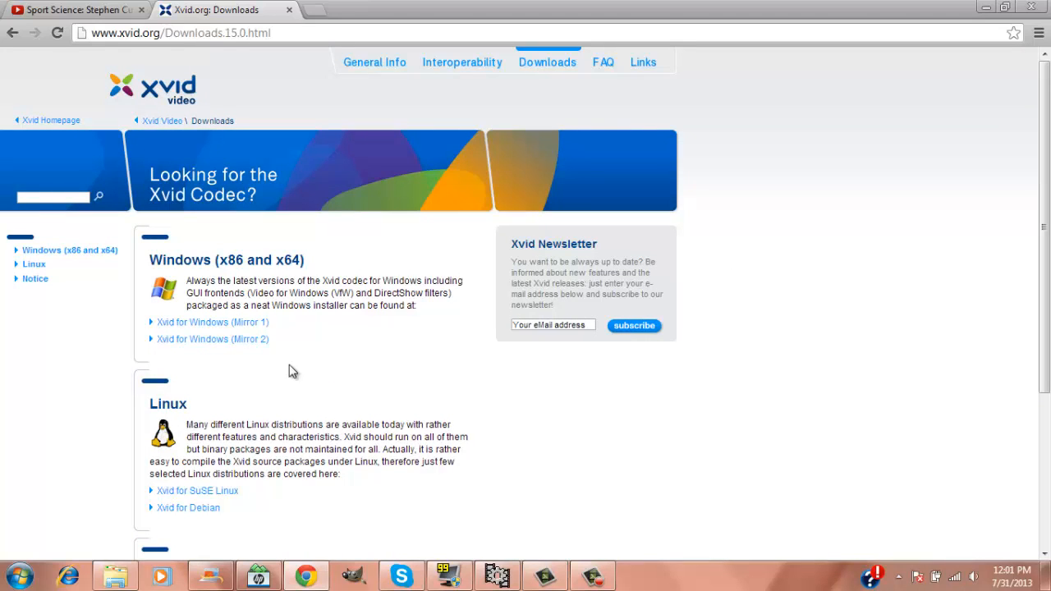
Scroll through the xvid.org Downloads page's Windows, Linux and Notice sections
{"action": "scroll", "scroll_direction": "down", "scroll_amount": 3}
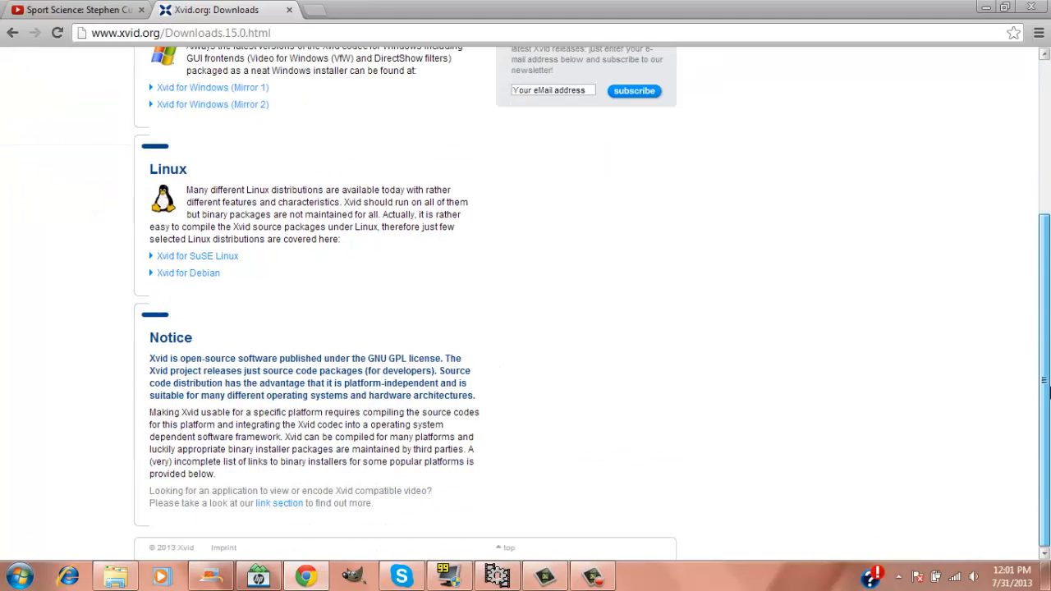
{"action": "scroll", "scroll_direction": "up", "scroll_amount": 3}
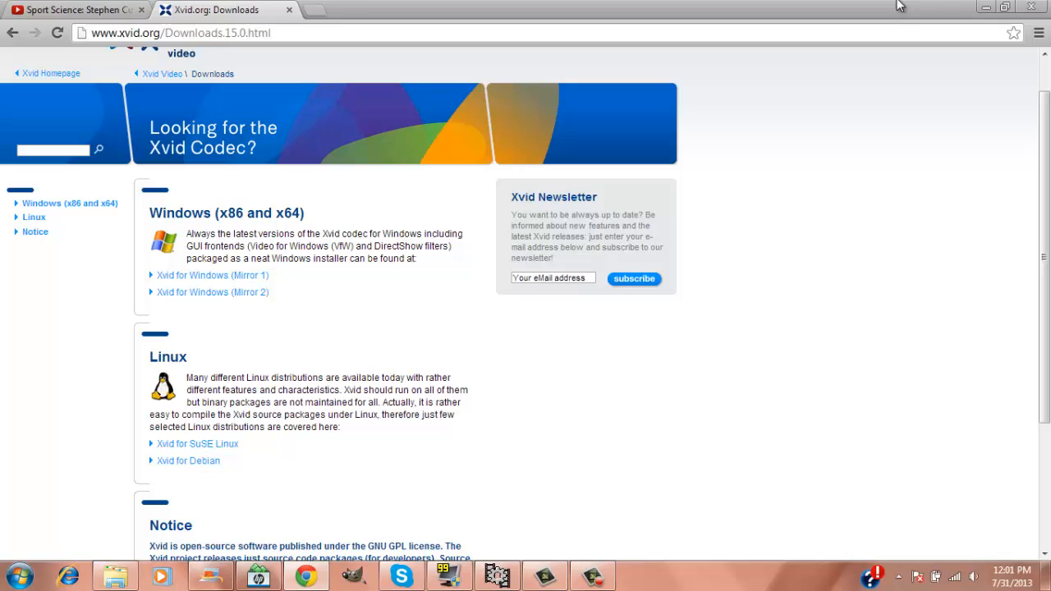
{"action": "mouse_move", "coordinate": [208, 291]}
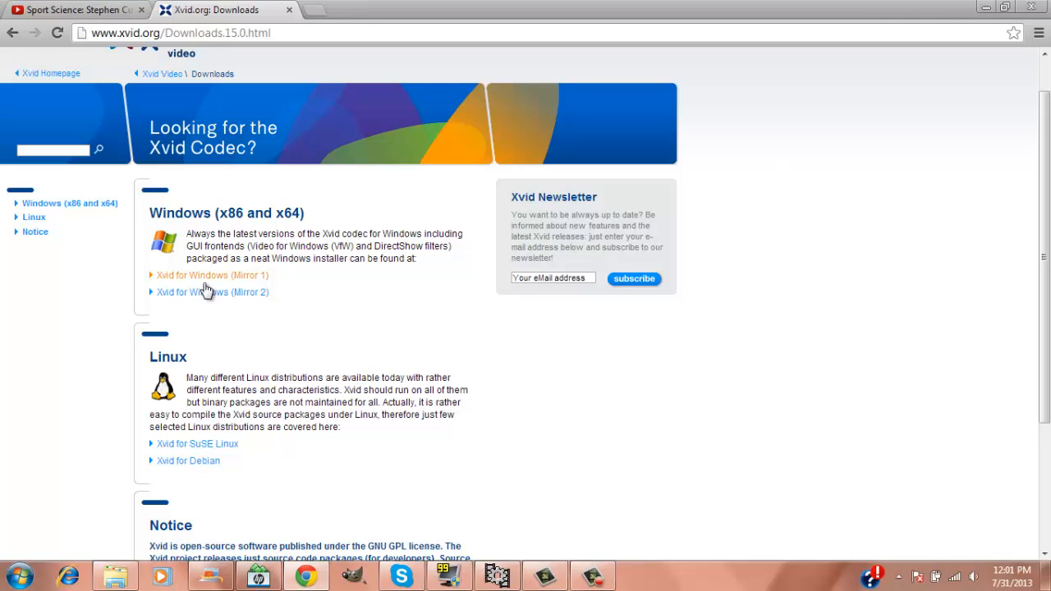
{"action": "mouse_move", "coordinate": [197, 443]}
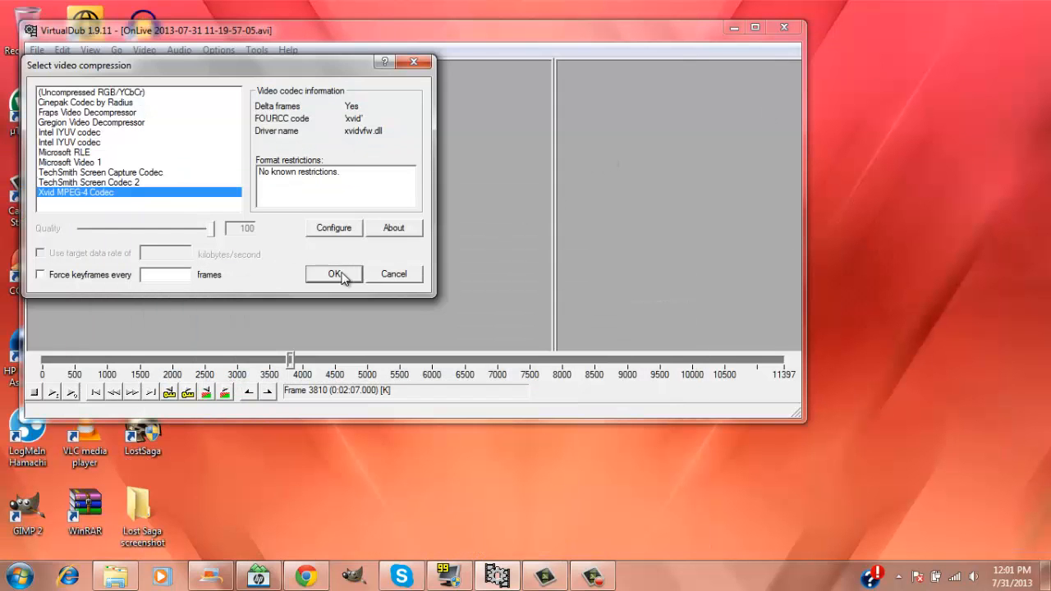
{"action": "left_click", "coordinate": [334, 274]}
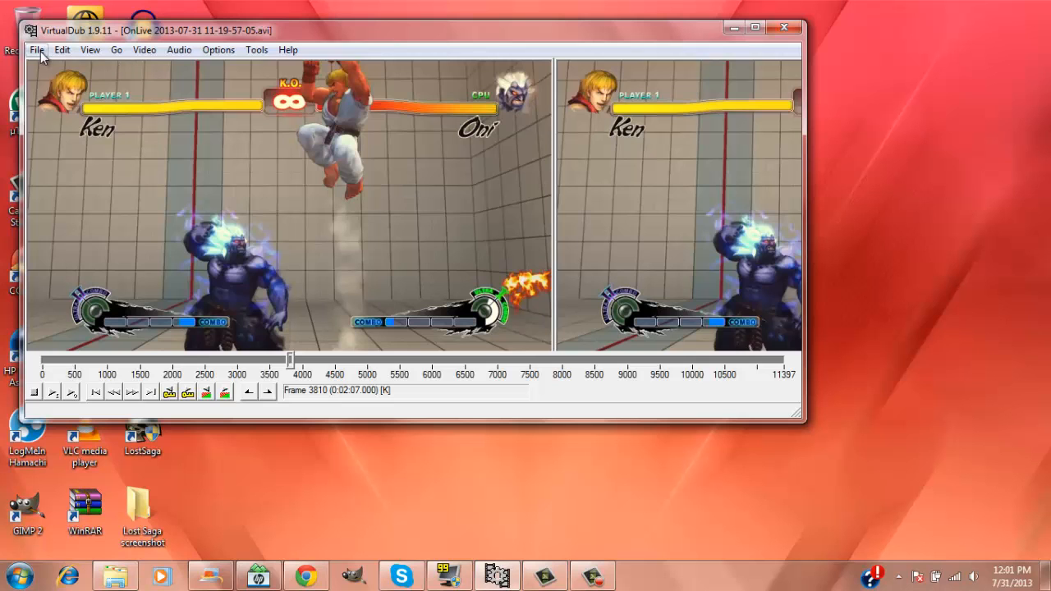
{"action": "left_click", "coordinate": [36, 49]}
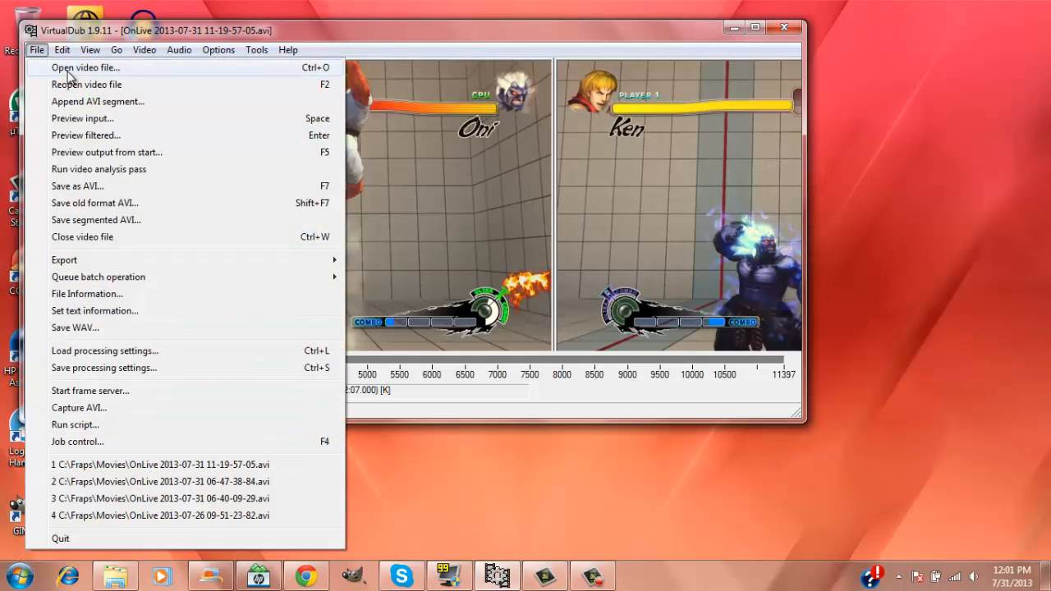
{"action": "left_click", "coordinate": [85, 67]}
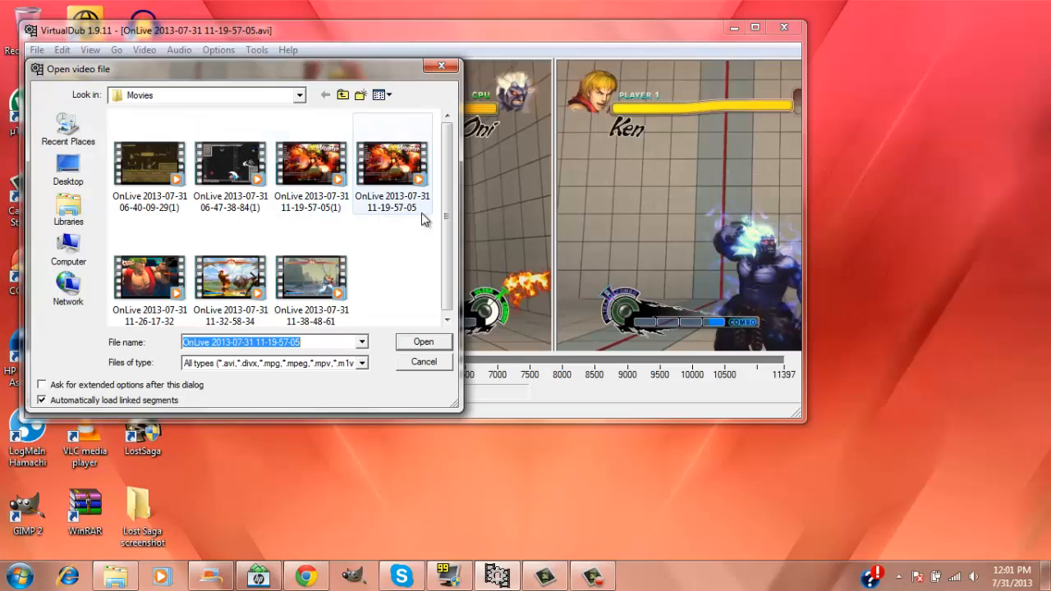
{"action": "left_click", "coordinate": [149, 276]}
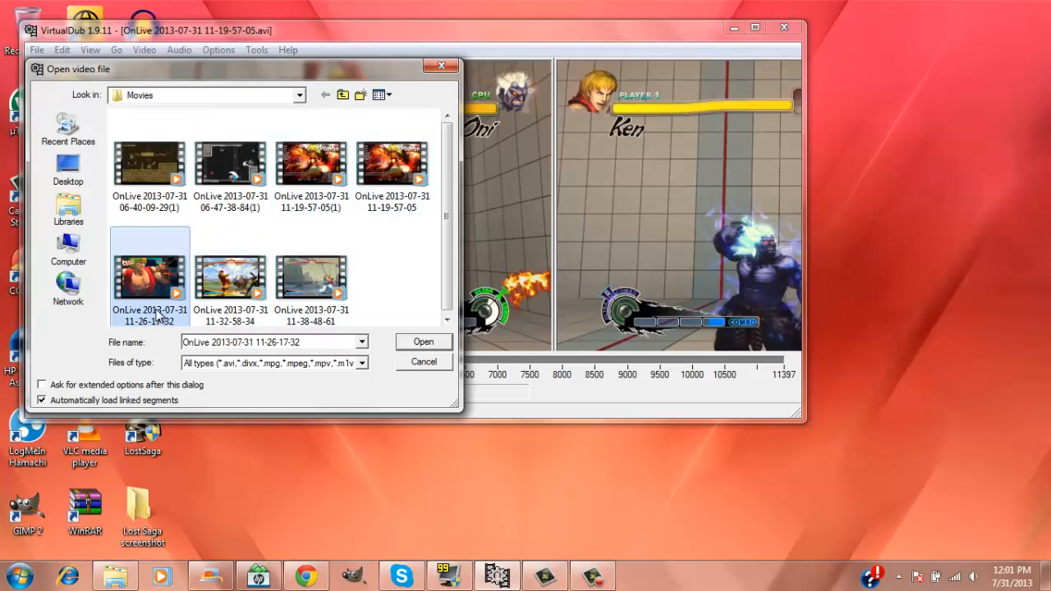
{"action": "mouse_move", "coordinate": [408, 342]}
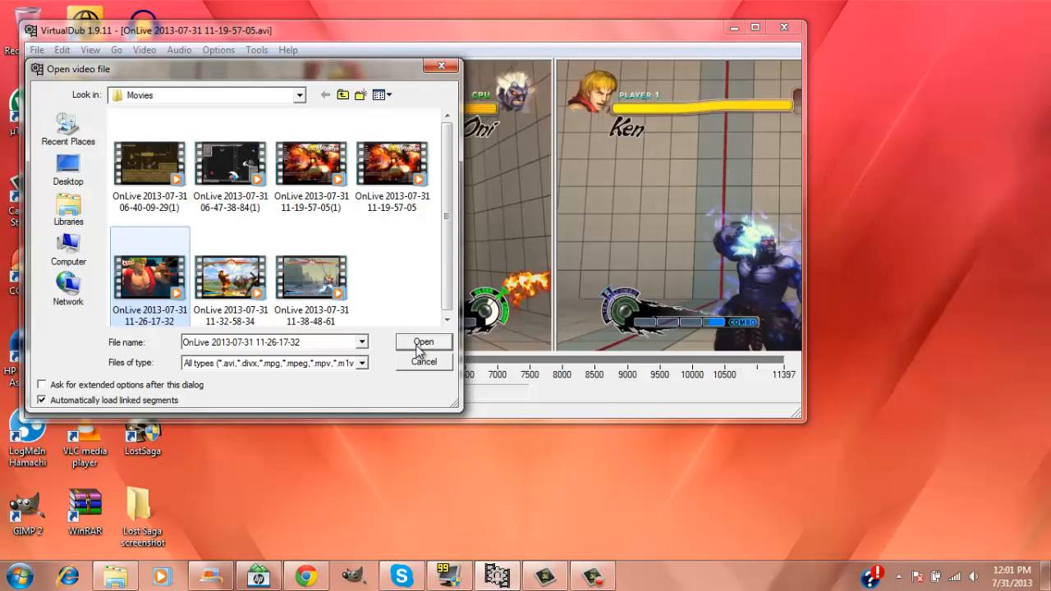
{"action": "left_click", "coordinate": [423, 342]}
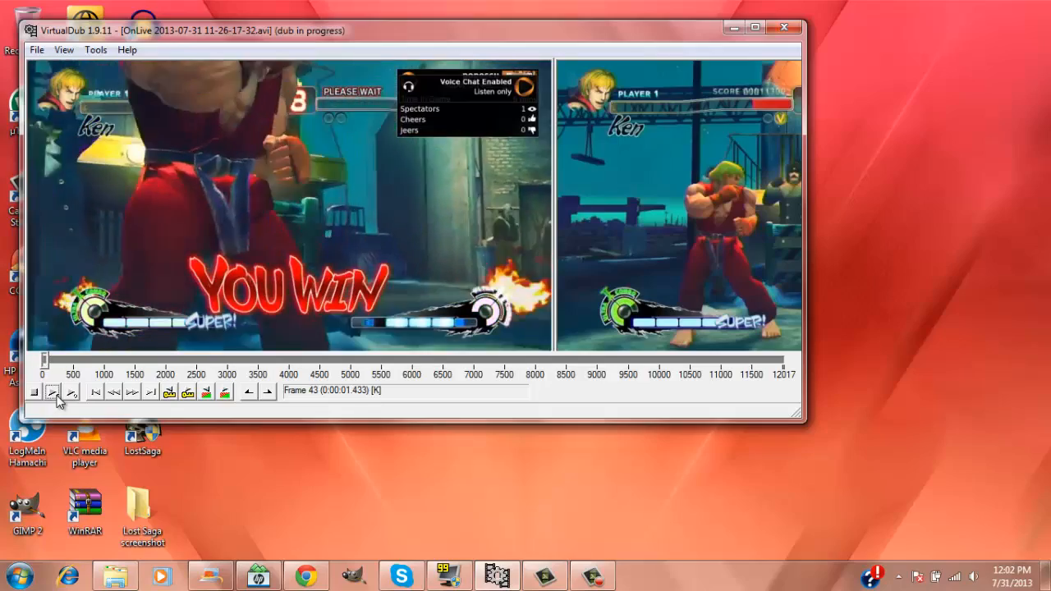
Start a playback preview of the 11-26-17-32 clip, then stop it
{"action": "left_click", "coordinate": [35, 392]}
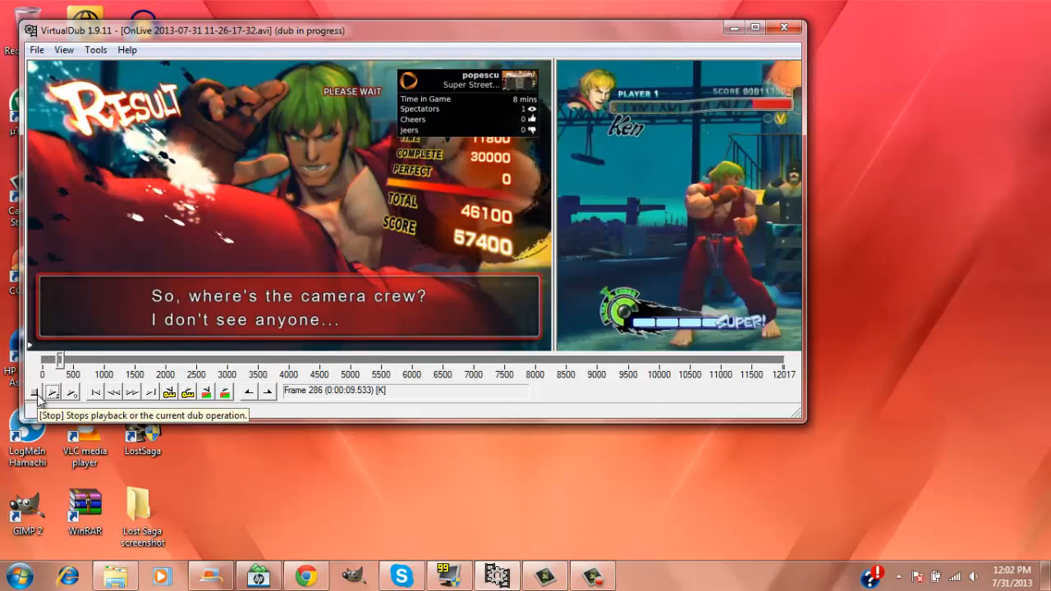
{"action": "left_click", "coordinate": [37, 391]}
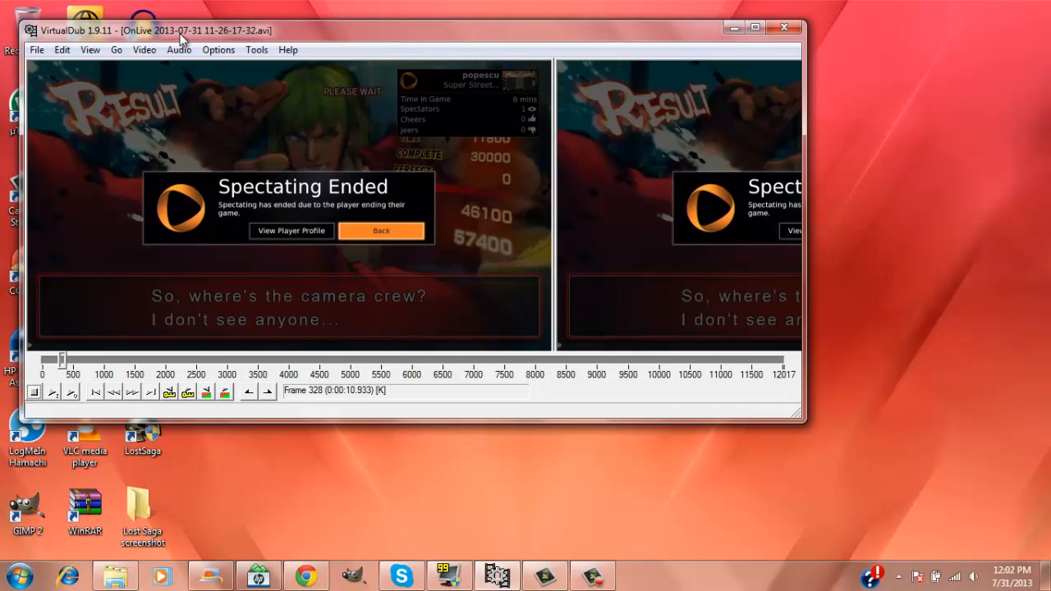
Recheck Video > Compression and confirm Xvid MPEG-4 Codec is still selected
{"action": "left_click", "coordinate": [143, 50]}
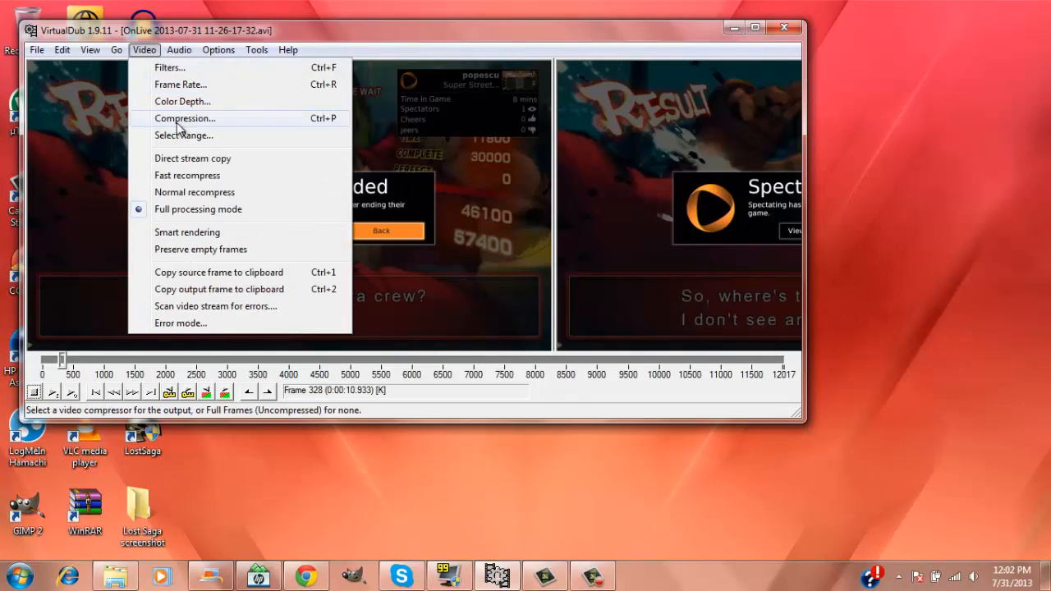
{"action": "left_click", "coordinate": [185, 117]}
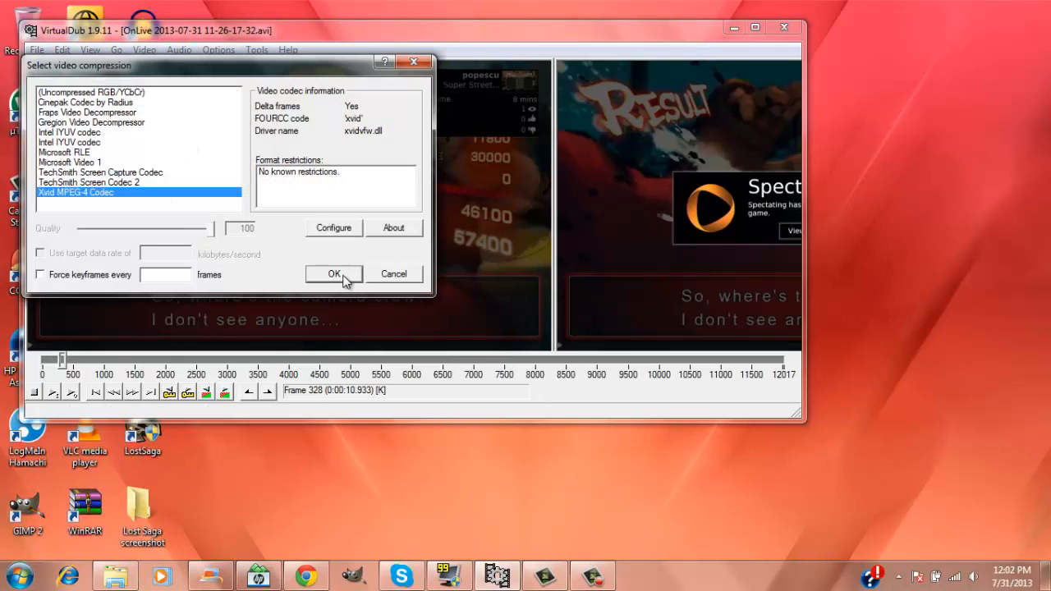
{"action": "left_click", "coordinate": [333, 273]}
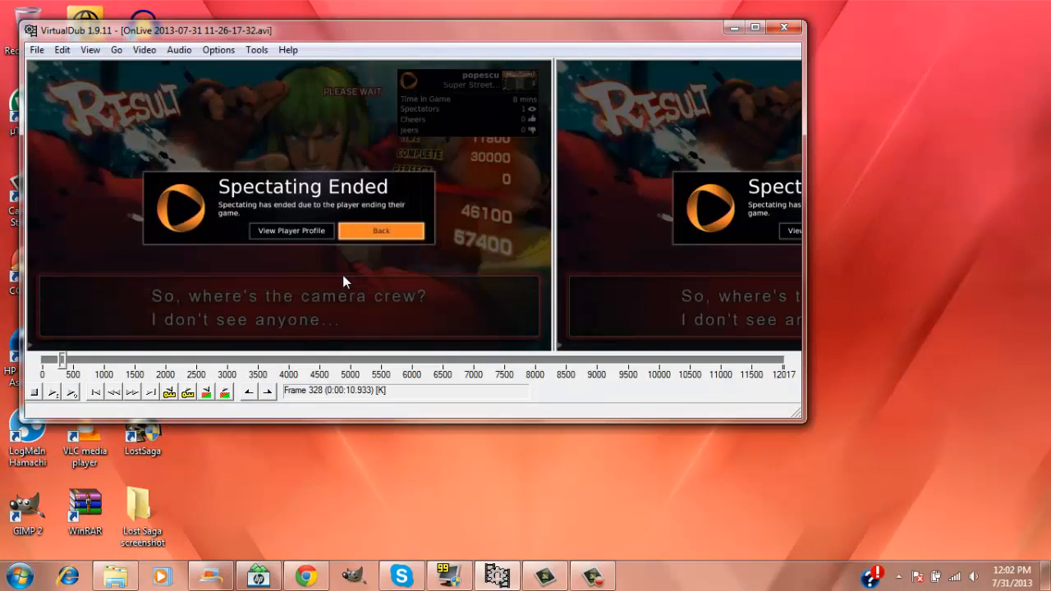
{"action": "left_click", "coordinate": [37, 49]}
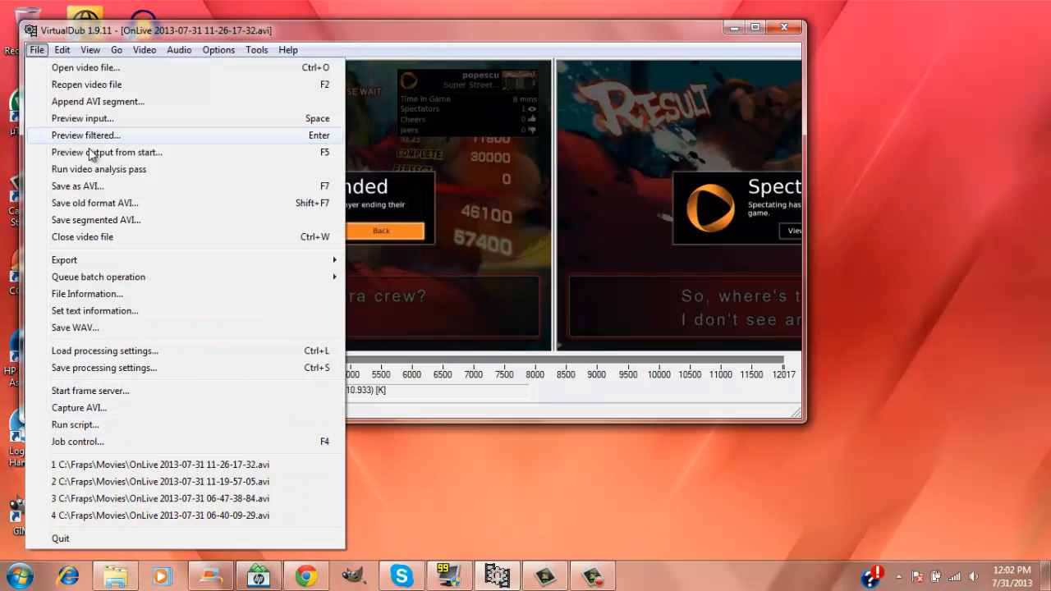
{"action": "mouse_move", "coordinate": [102, 186]}
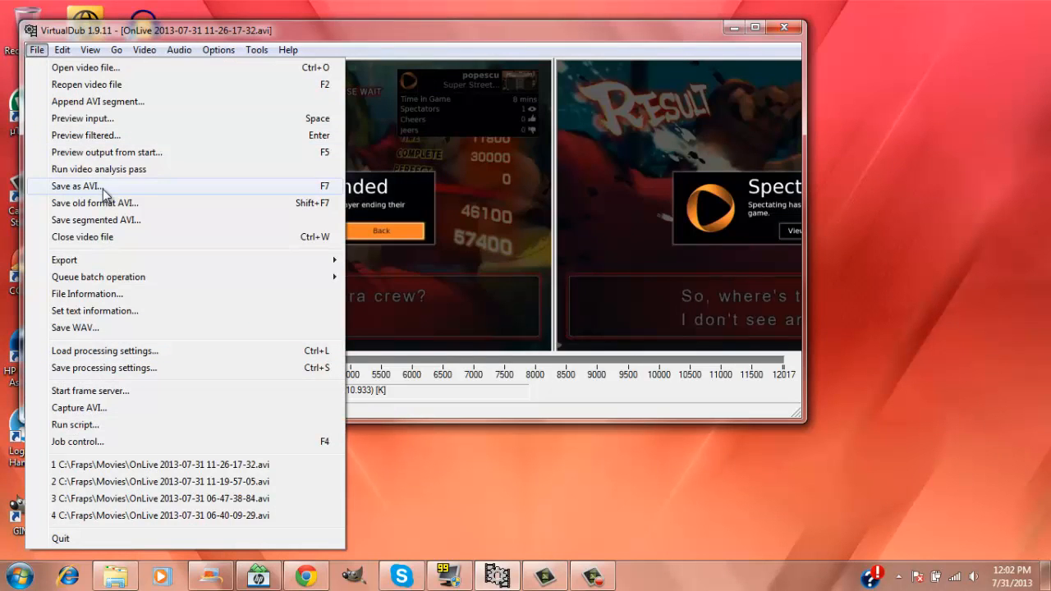
{"action": "left_click", "coordinate": [75, 186]}
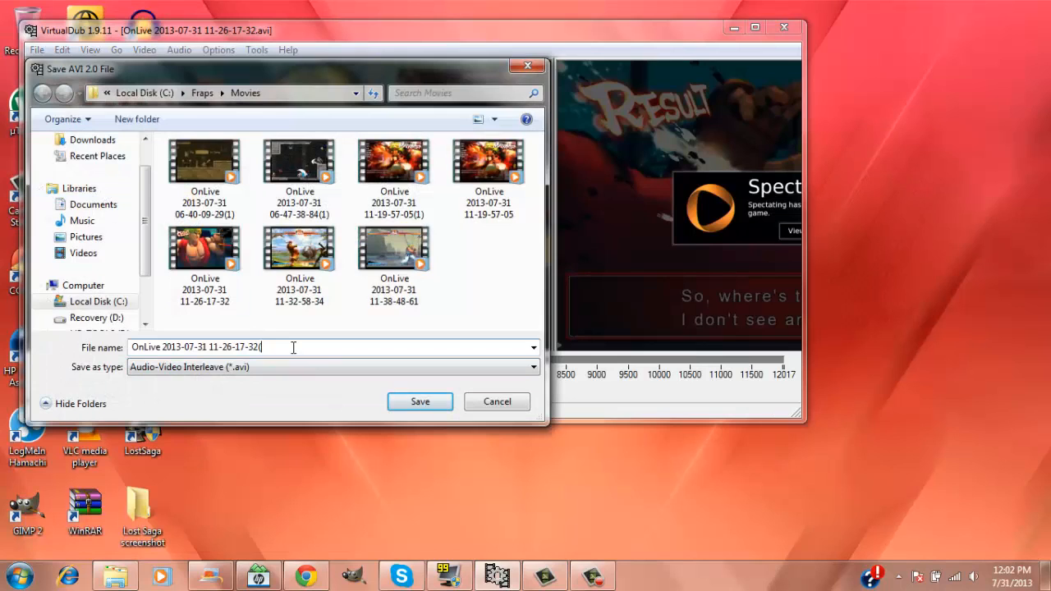
{"action": "type", "text": "1)"}
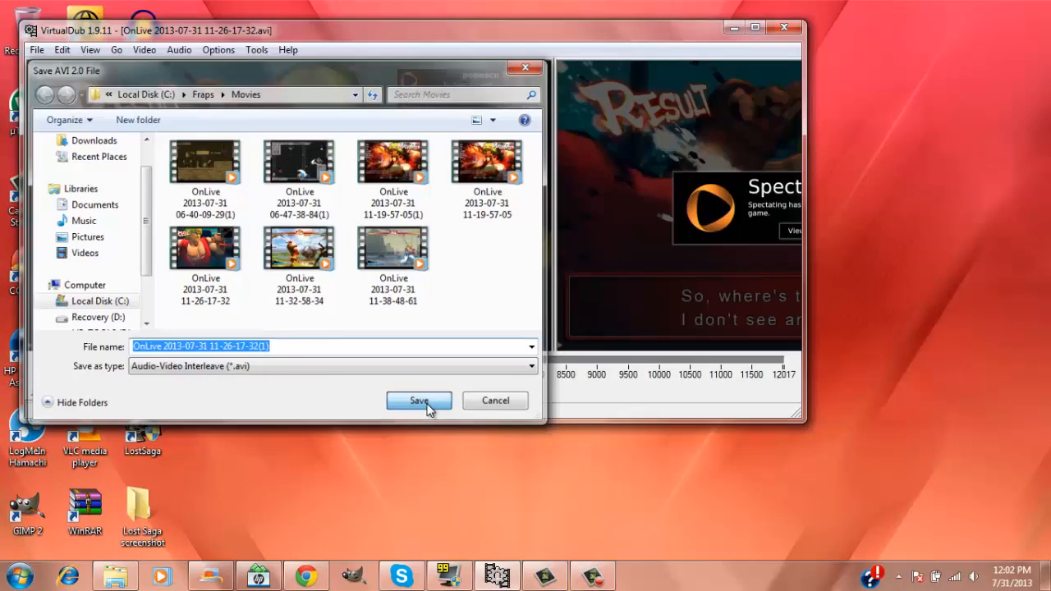
{"action": "left_click", "coordinate": [419, 400]}
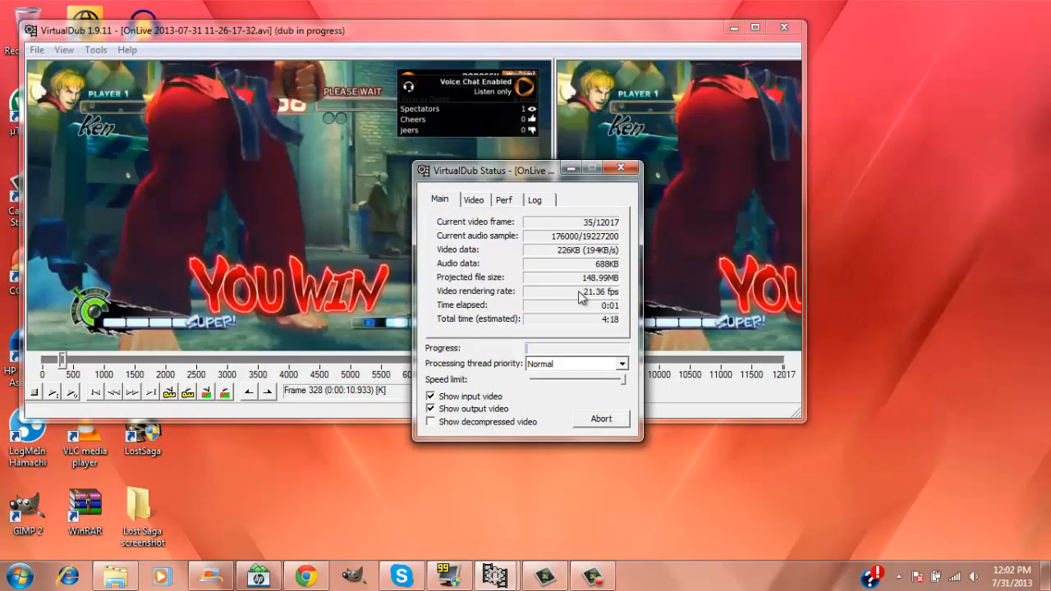